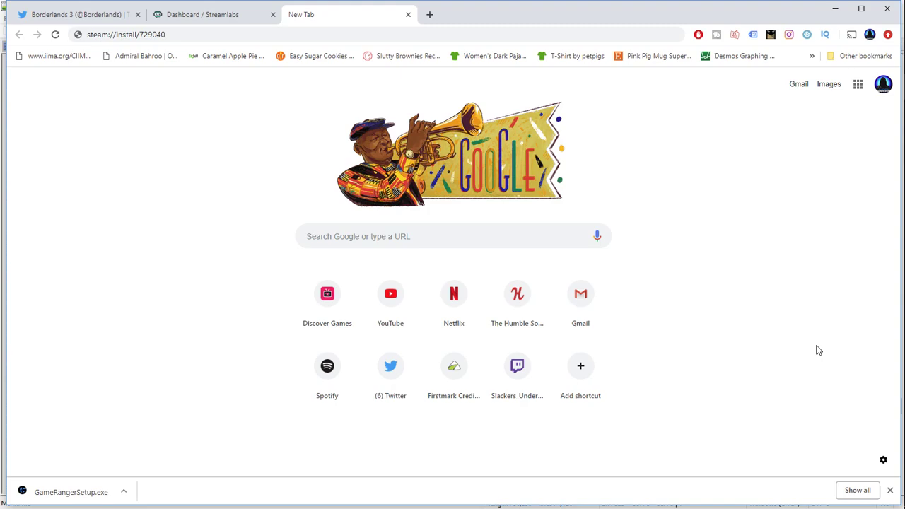
{"action": "mouse_move", "coordinate": [777, 328]}
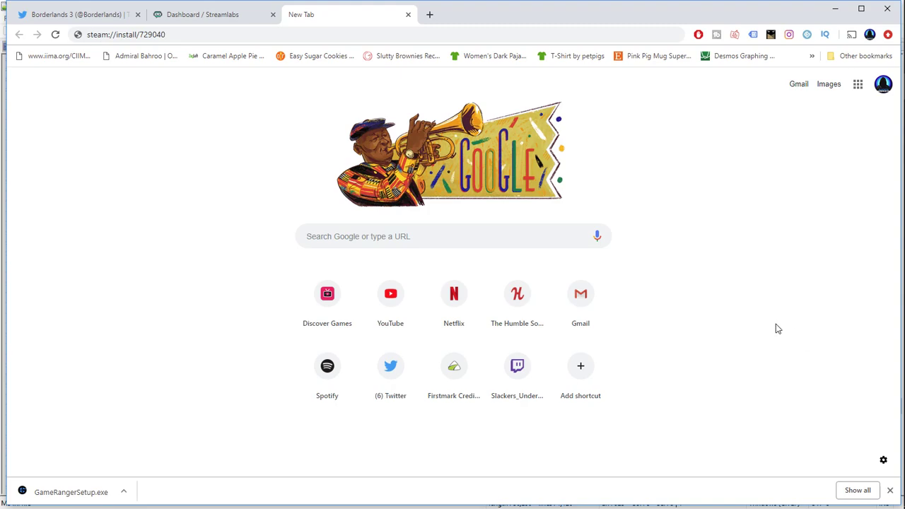
{"action": "mouse_move", "coordinate": [773, 323]}
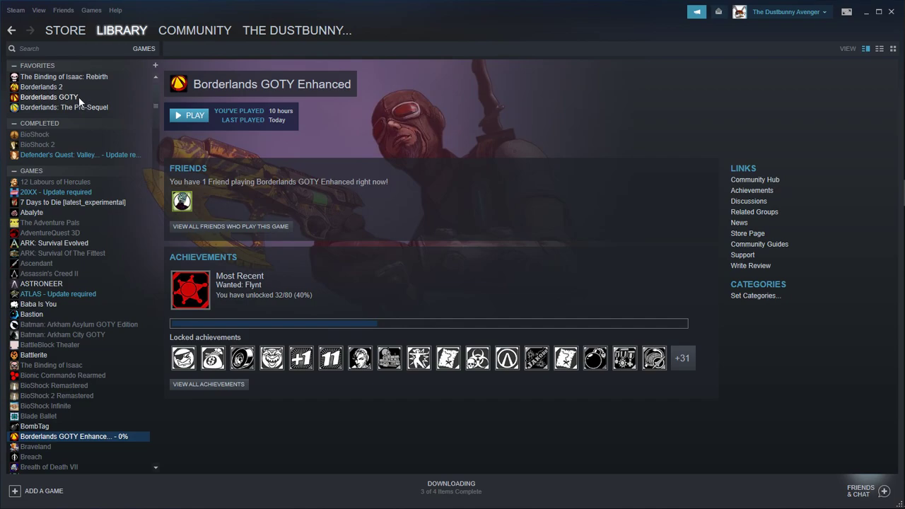
{"action": "mouse_move", "coordinate": [122, 114]}
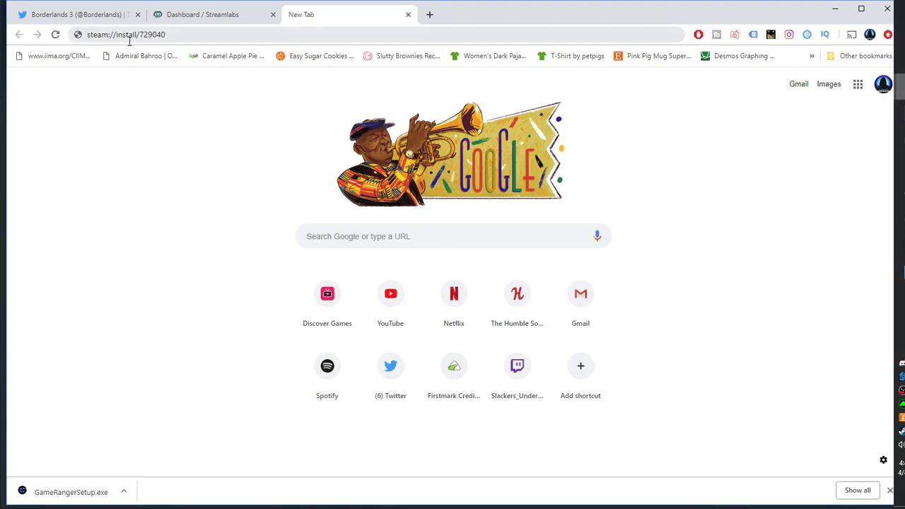
{"action": "mouse_move", "coordinate": [91, 97]}
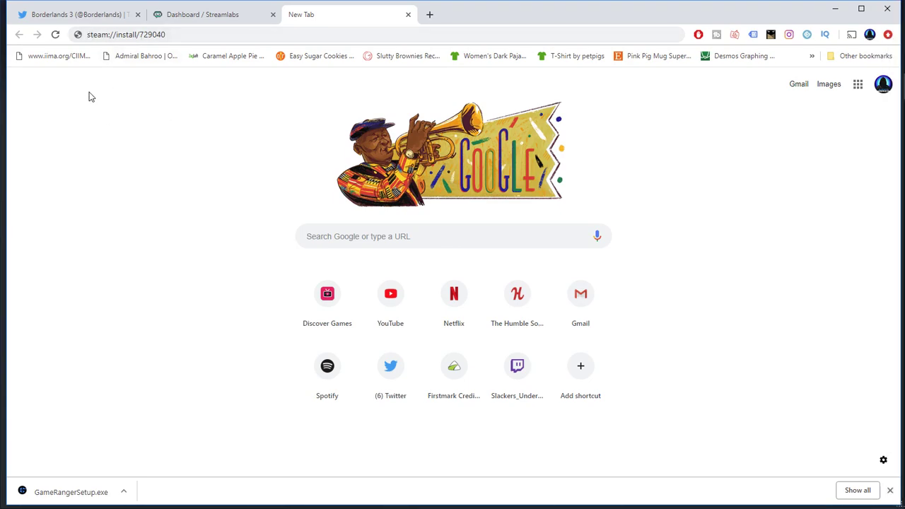
{"action": "mouse_move", "coordinate": [104, 82]}
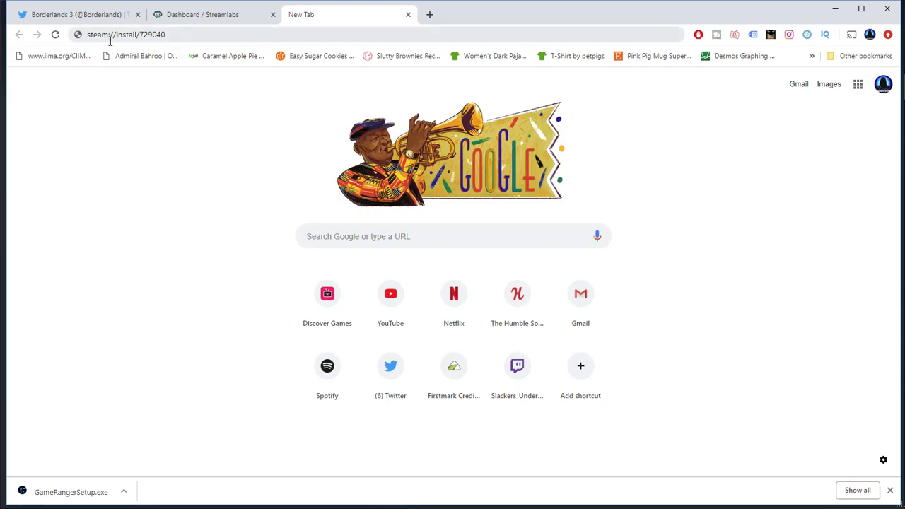
{"action": "mouse_move", "coordinate": [127, 213]}
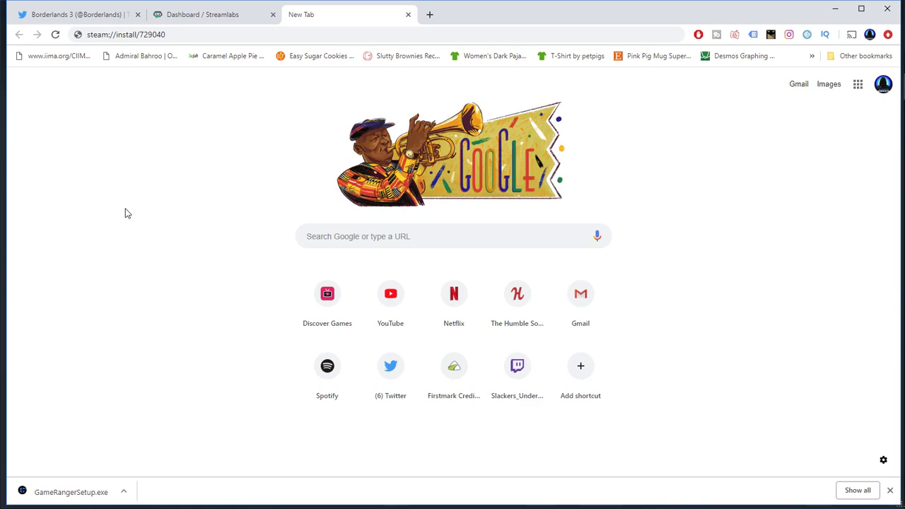
{"action": "mouse_move", "coordinate": [762, 295]}
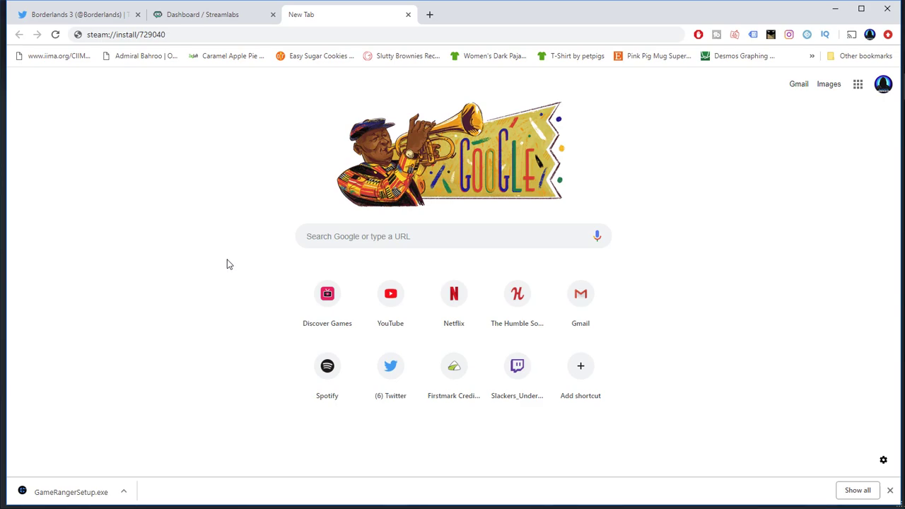
{"action": "mouse_move", "coordinate": [749, 302]}
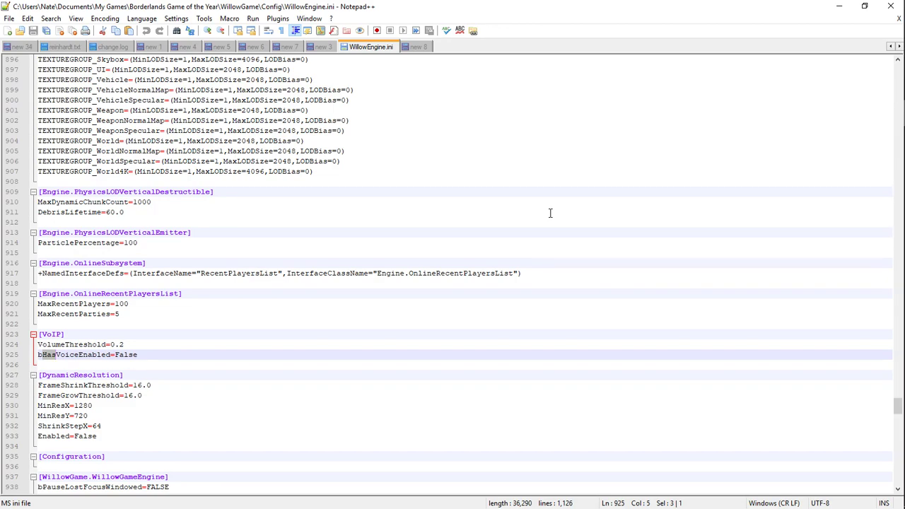
{"action": "left_click", "coordinate": [341, 161]}
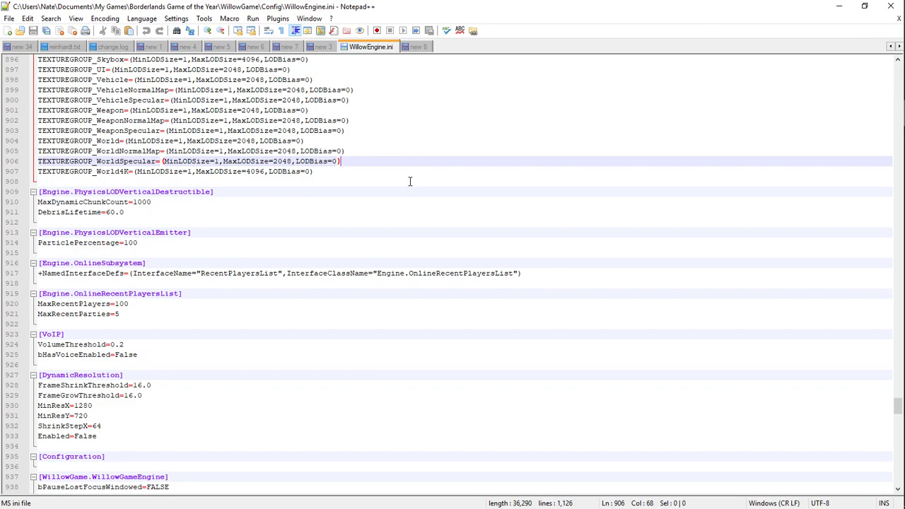
{"action": "mouse_move", "coordinate": [386, 181]}
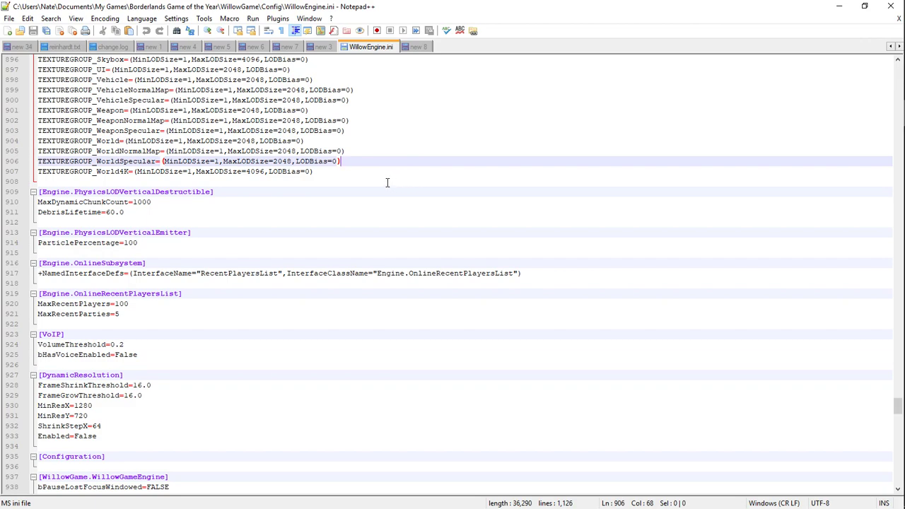
{"action": "mouse_move", "coordinate": [371, 177]}
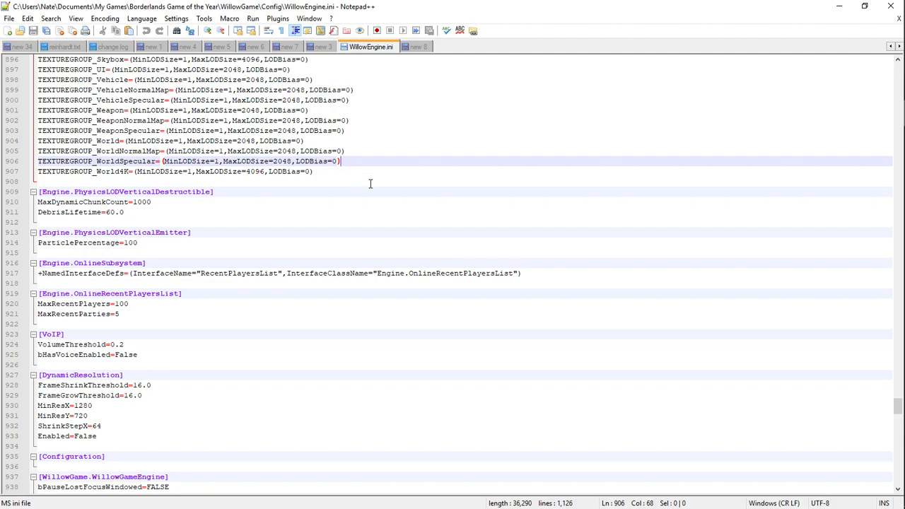
{"action": "mouse_move", "coordinate": [436, 136]}
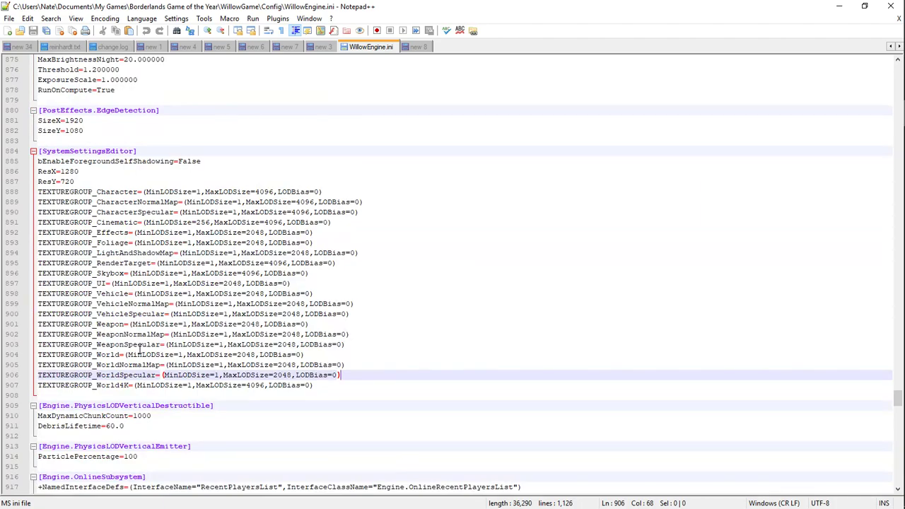
{"action": "scroll", "scroll_direction": "down", "scroll_amount": 3}
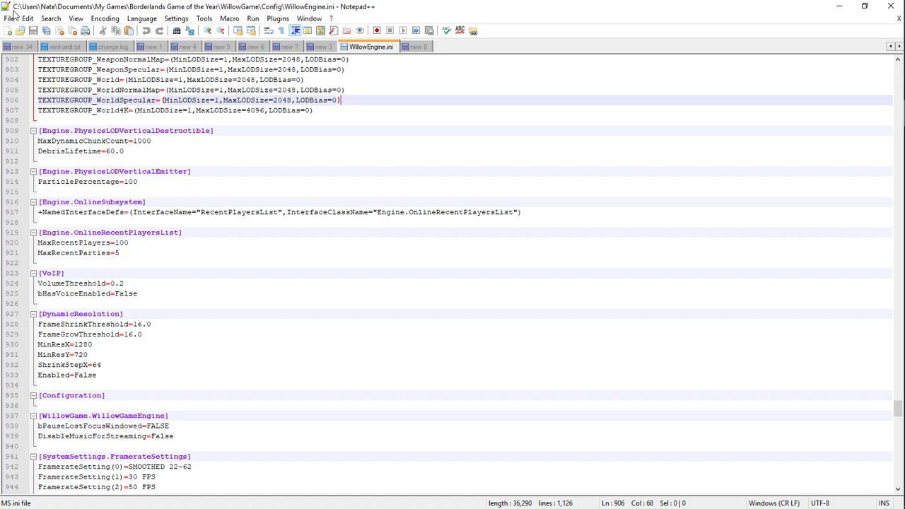
{"action": "mouse_move", "coordinate": [49, 13]}
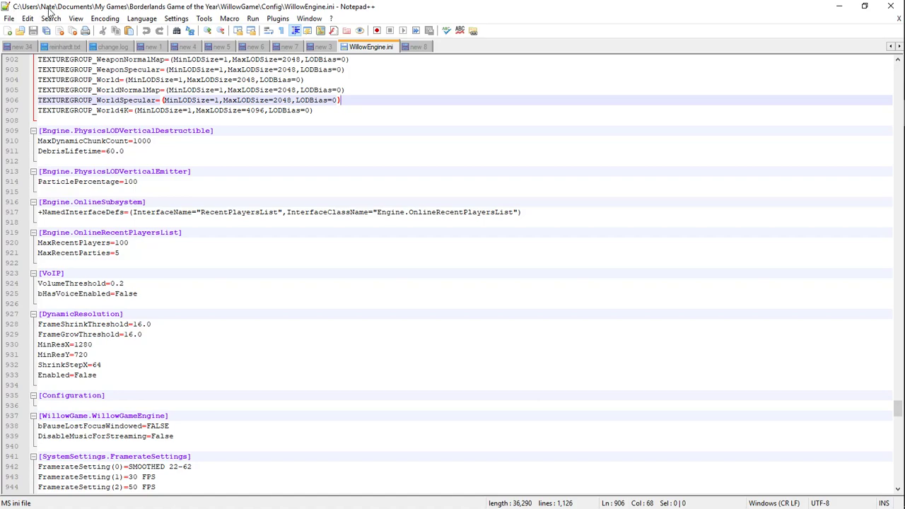
{"action": "mouse_move", "coordinate": [137, 13]}
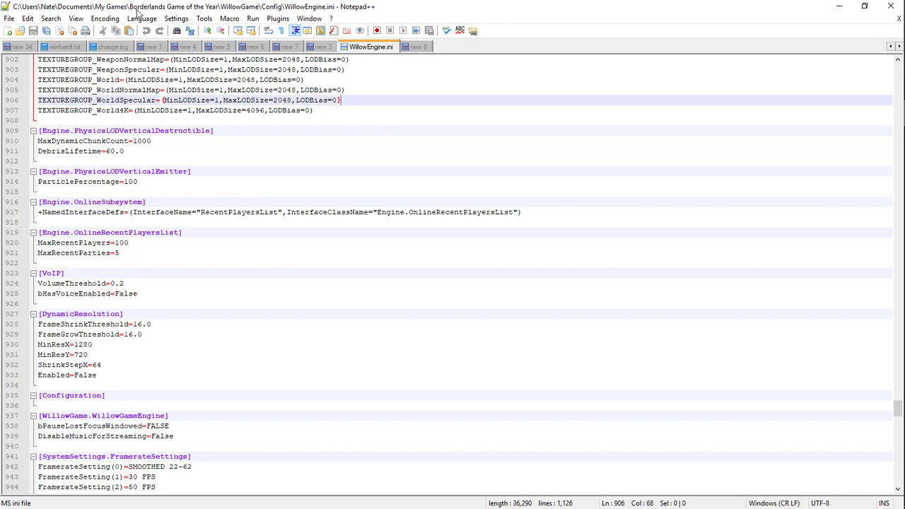
{"action": "mouse_move", "coordinate": [286, 13]}
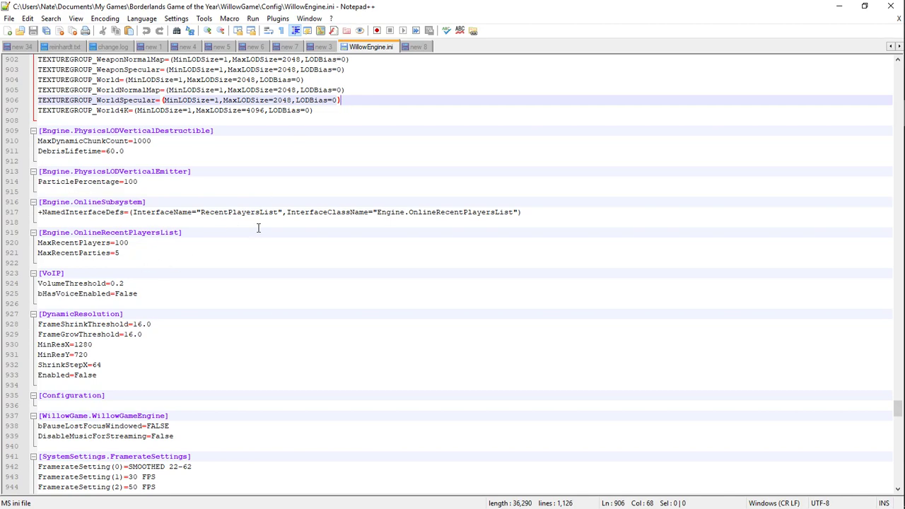
{"action": "key", "text": "ctrl+f"}
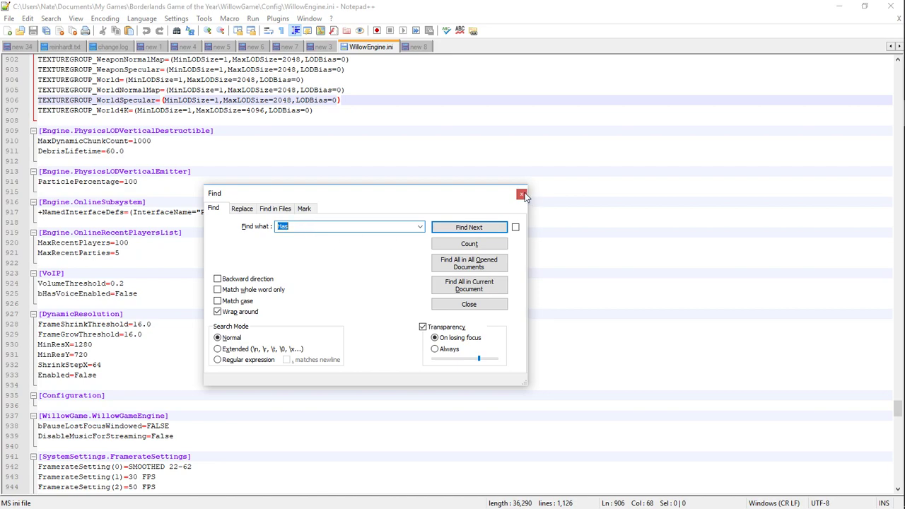
{"action": "left_click", "coordinate": [522, 194]}
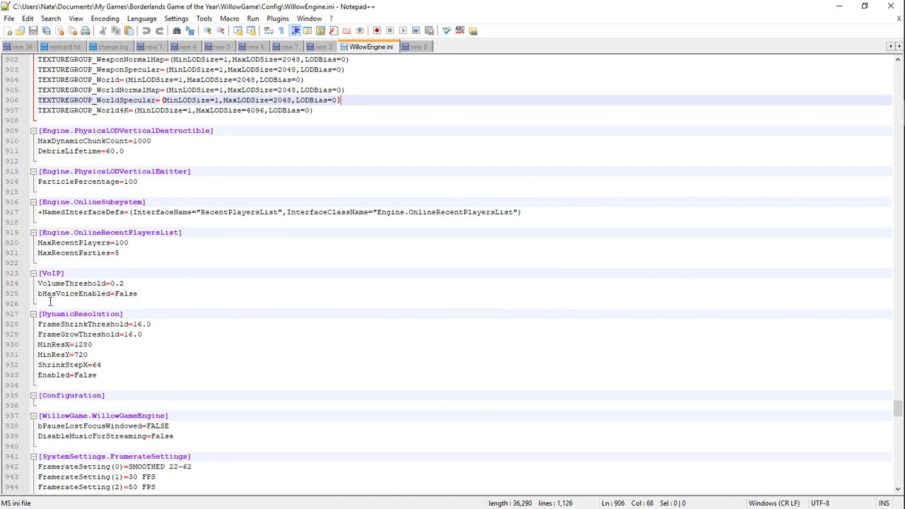
{"action": "triple_click", "coordinate": [88, 293]}
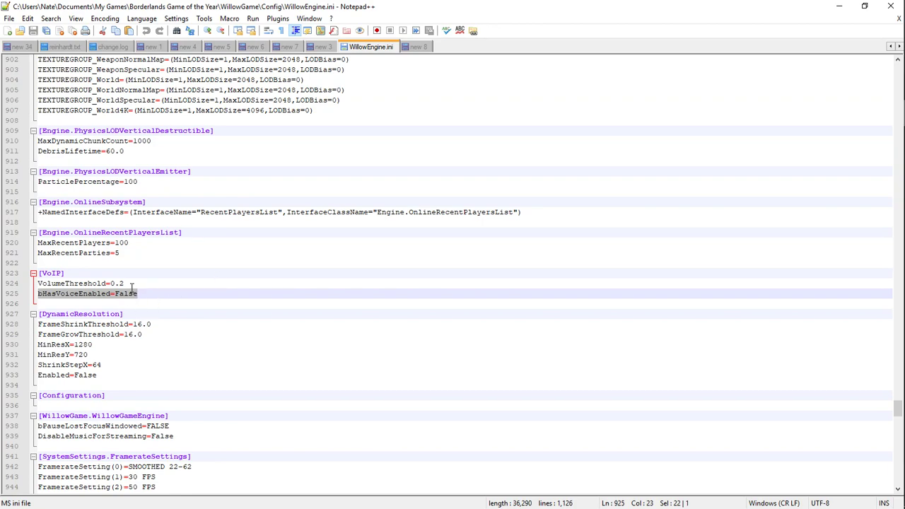
{"action": "mouse_move", "coordinate": [120, 301]}
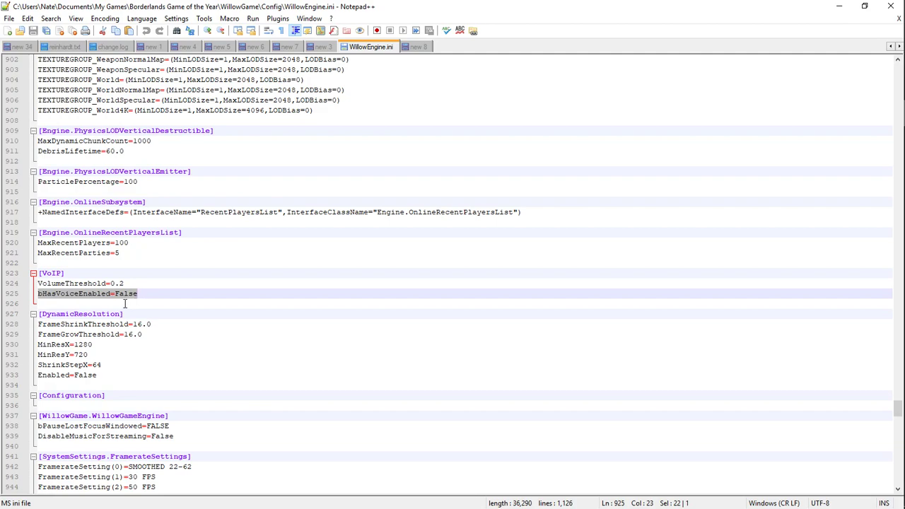
{"action": "mouse_move", "coordinate": [503, 169]}
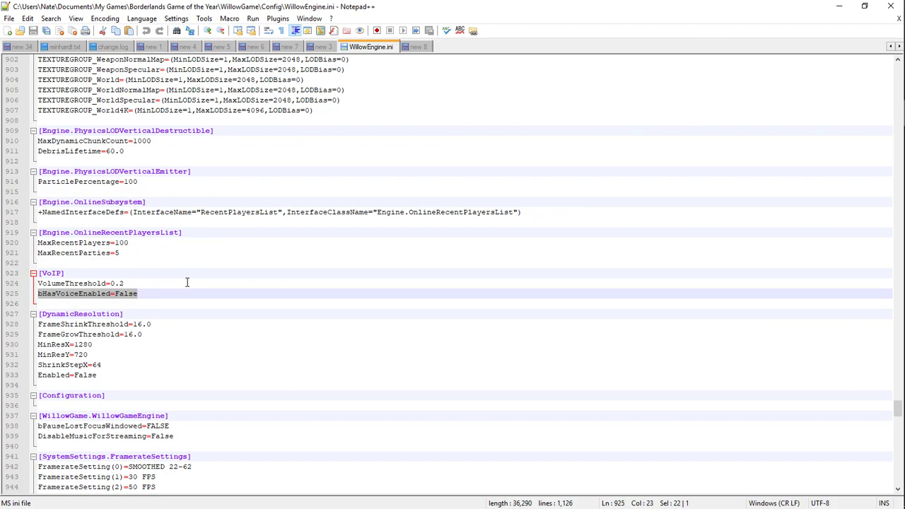
{"action": "mouse_move", "coordinate": [152, 301]}
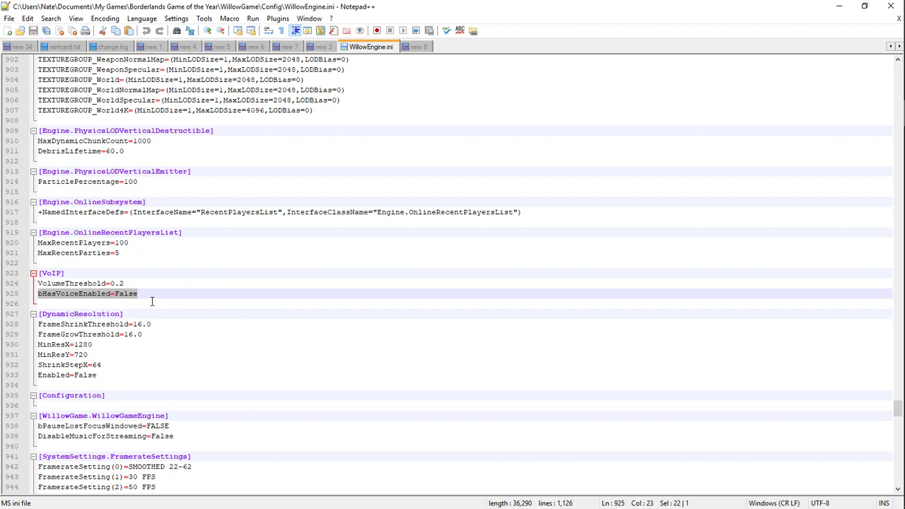
{"action": "left_click", "coordinate": [166, 293]}
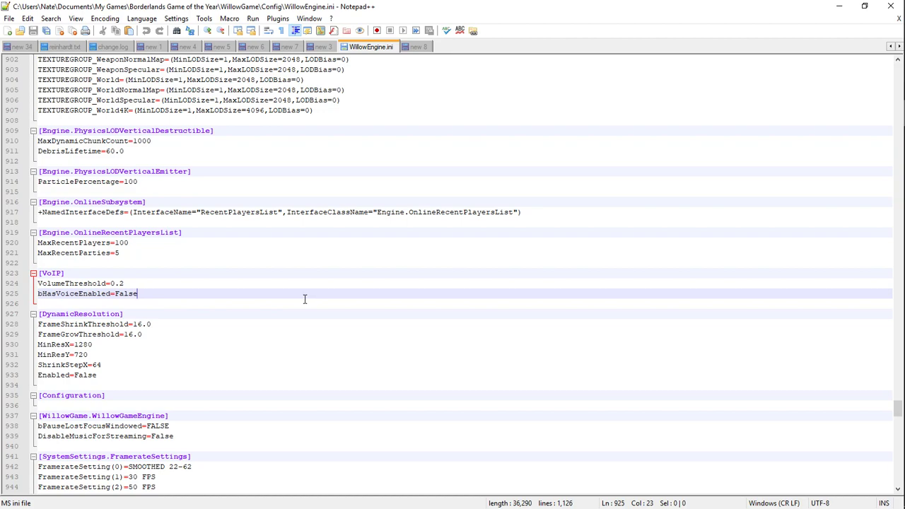
{"action": "mouse_move", "coordinate": [239, 283]}
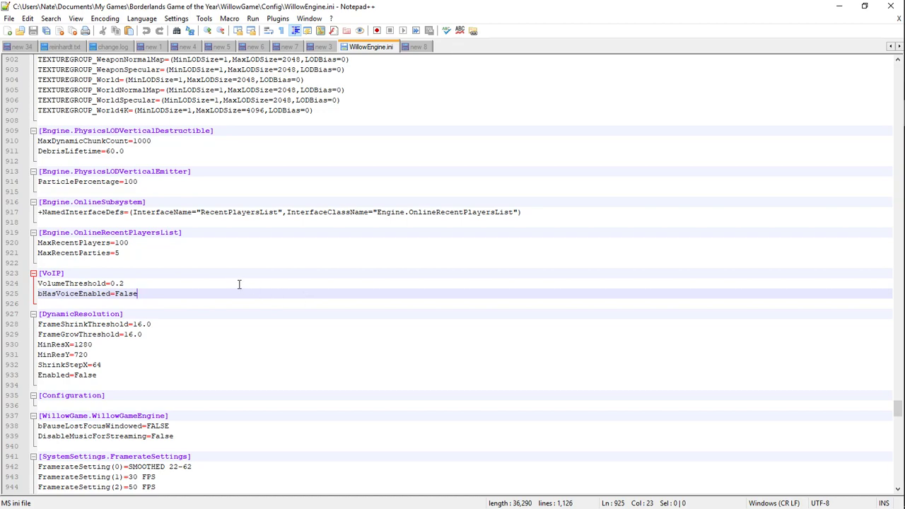
{"action": "mouse_move", "coordinate": [383, 252]}
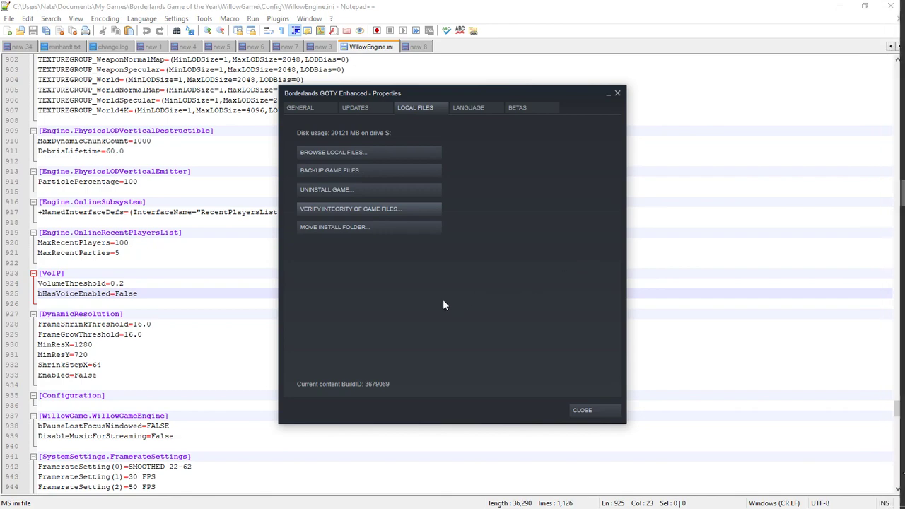
{"action": "mouse_move", "coordinate": [442, 321]}
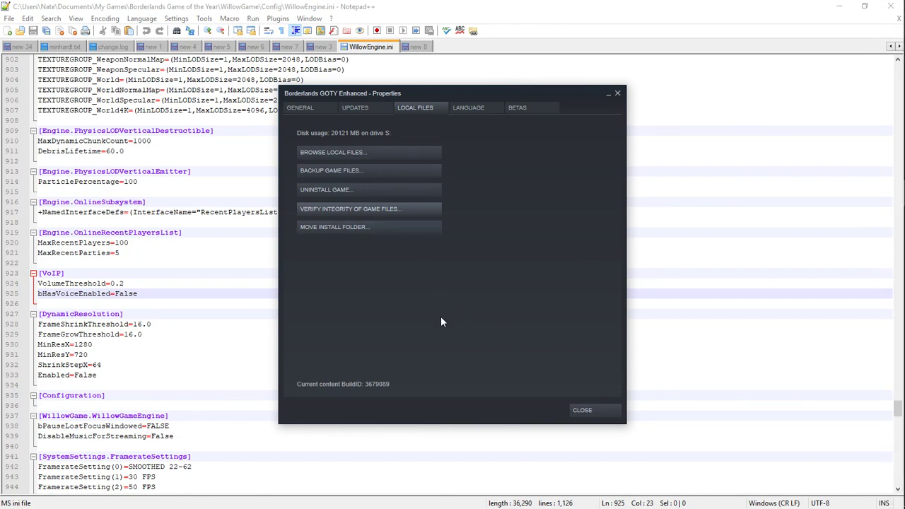
{"action": "mouse_move", "coordinate": [475, 313]}
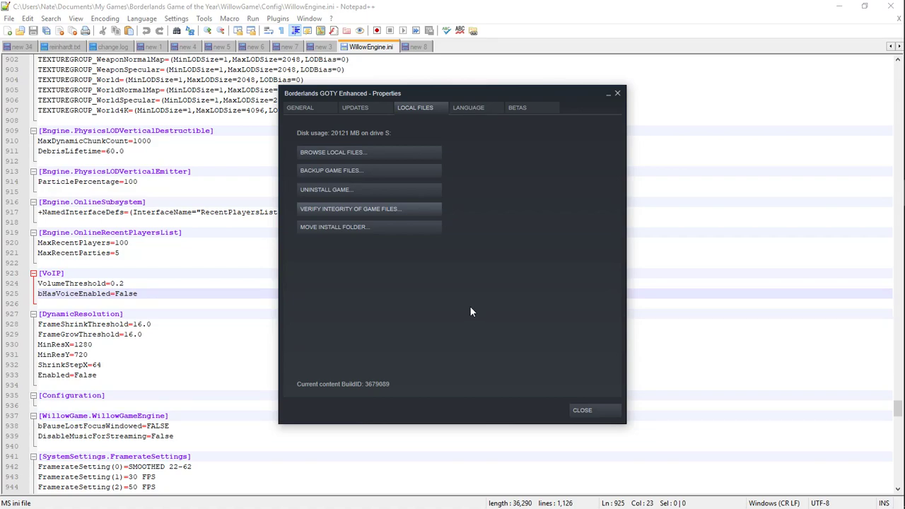
{"action": "mouse_move", "coordinate": [326, 219]}
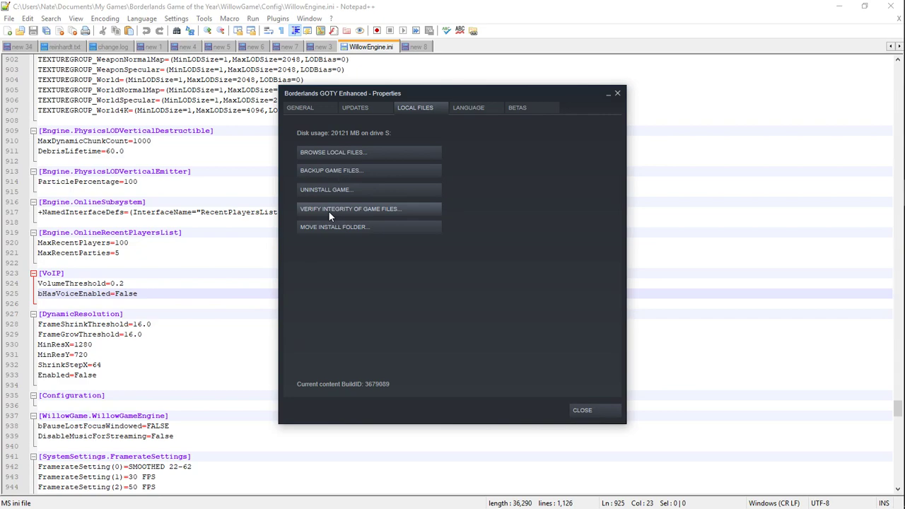
{"action": "mouse_move", "coordinate": [367, 119]}
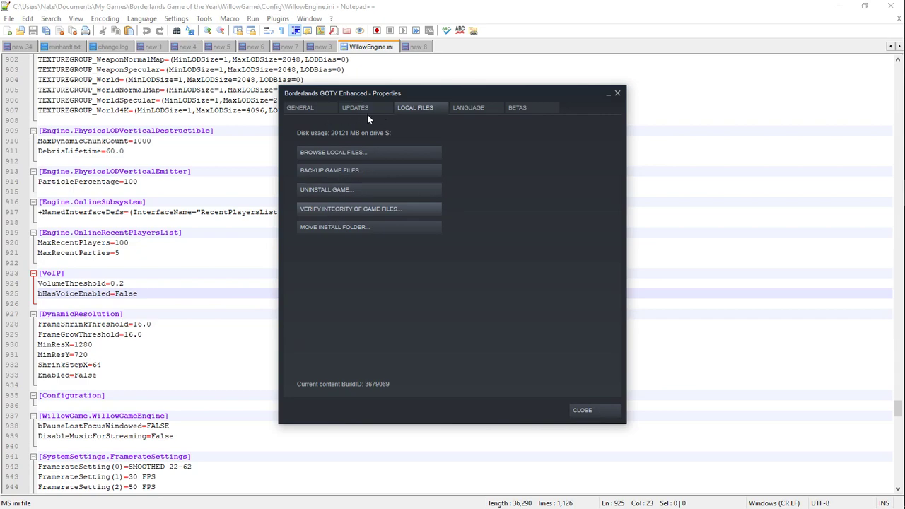
{"action": "mouse_move", "coordinate": [465, 222]}
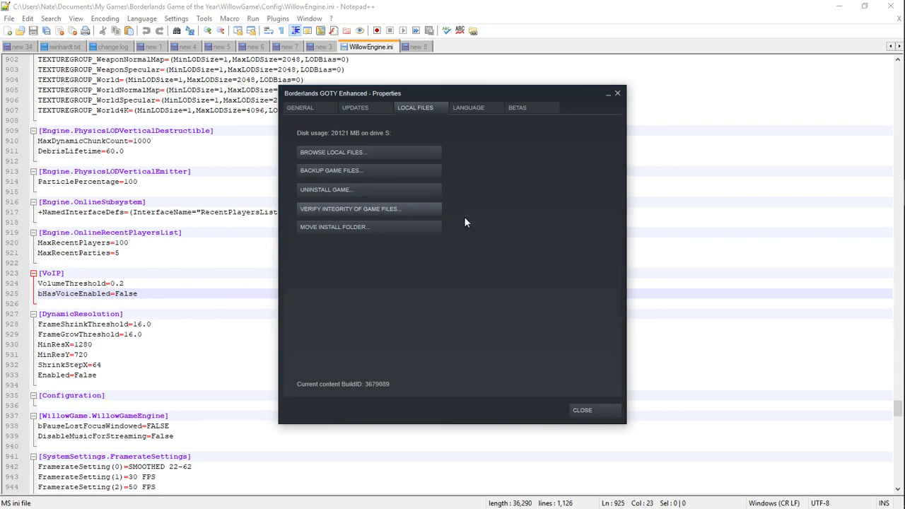
{"action": "mouse_move", "coordinate": [537, 220]}
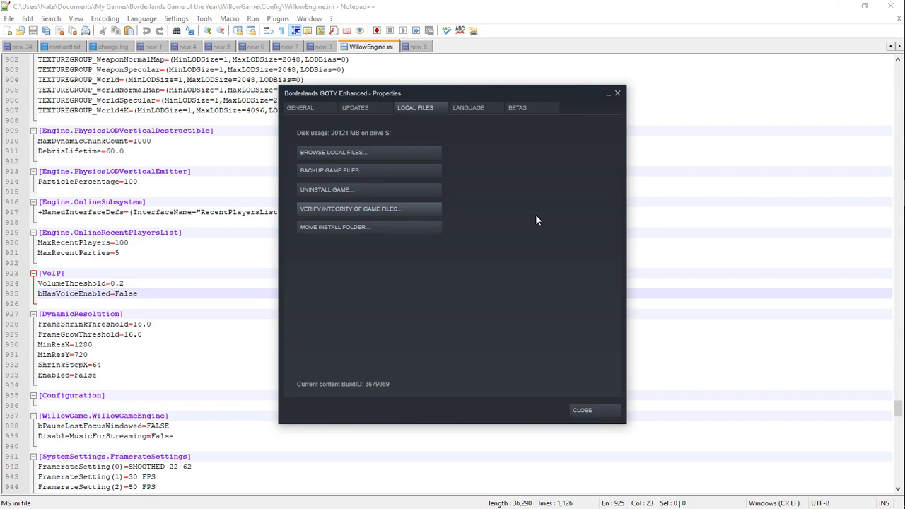
{"action": "mouse_move", "coordinate": [533, 217]}
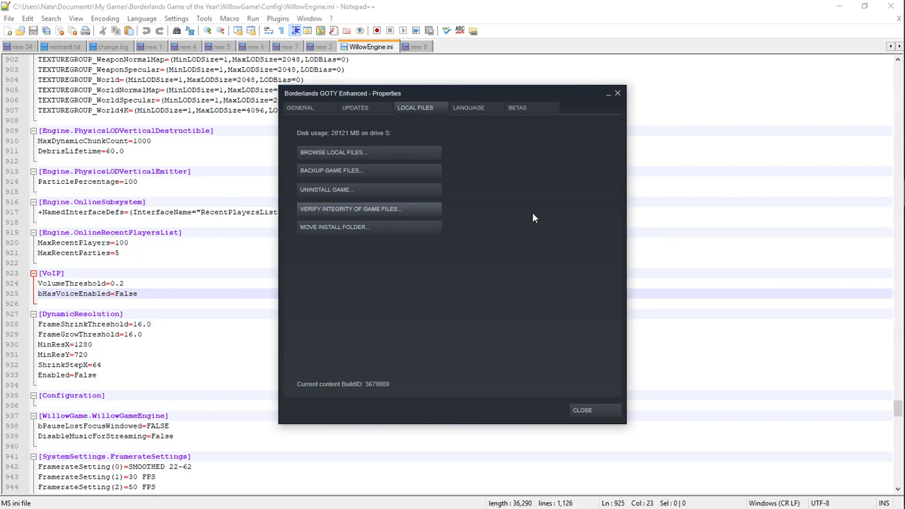
{"action": "mouse_move", "coordinate": [527, 201]}
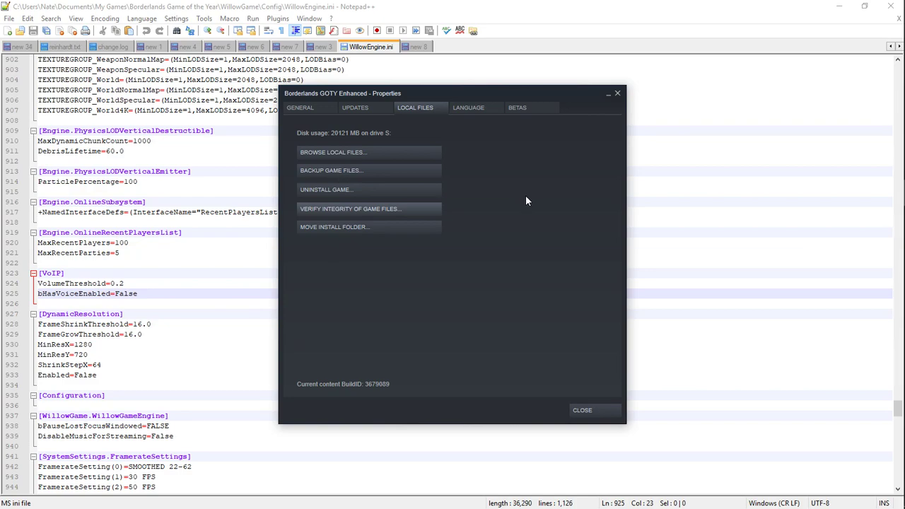
{"action": "mouse_move", "coordinate": [578, 139]}
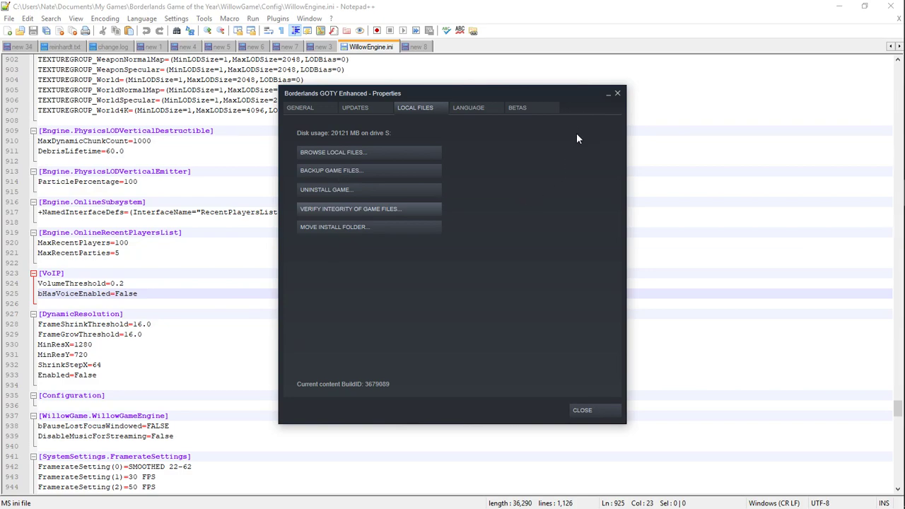
{"action": "mouse_move", "coordinate": [537, 181]}
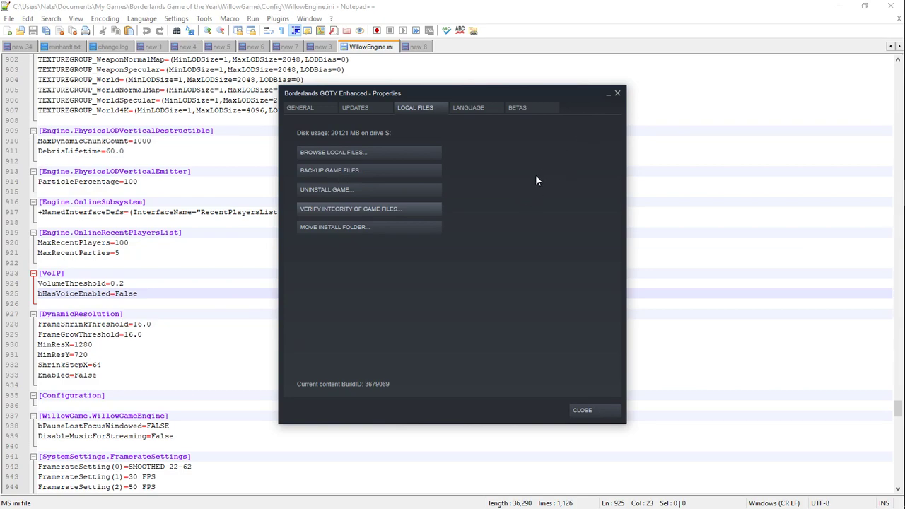
{"action": "mouse_move", "coordinate": [518, 177]}
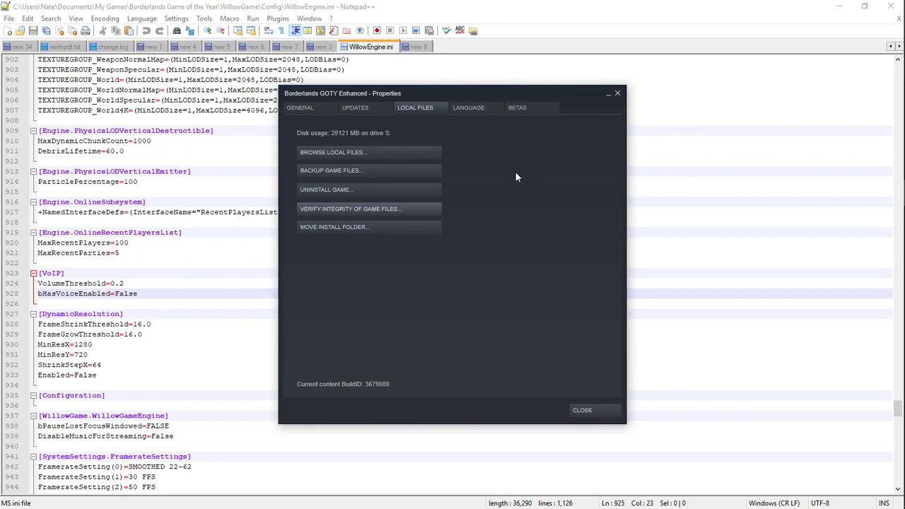
{"action": "mouse_move", "coordinate": [513, 185]}
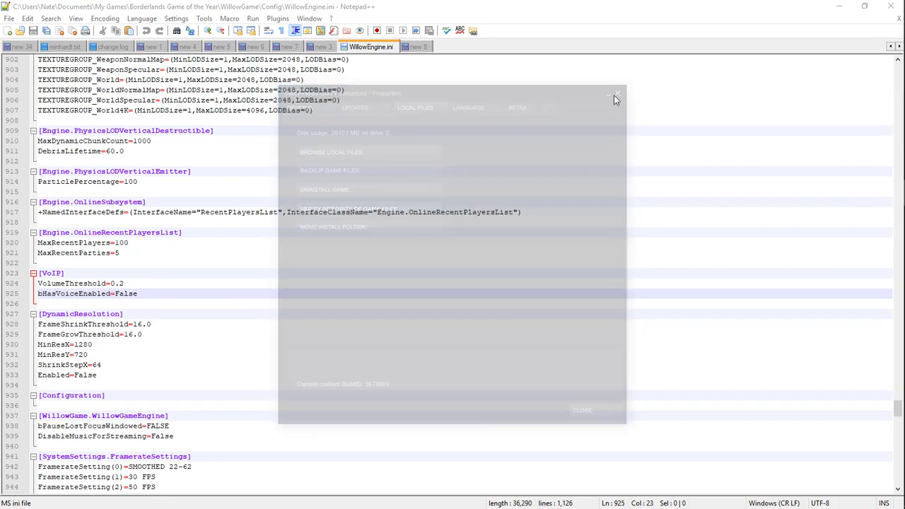
Close Steam's Borderlands GOTY Enhanced properties window.
{"action": "left_click", "coordinate": [617, 93]}
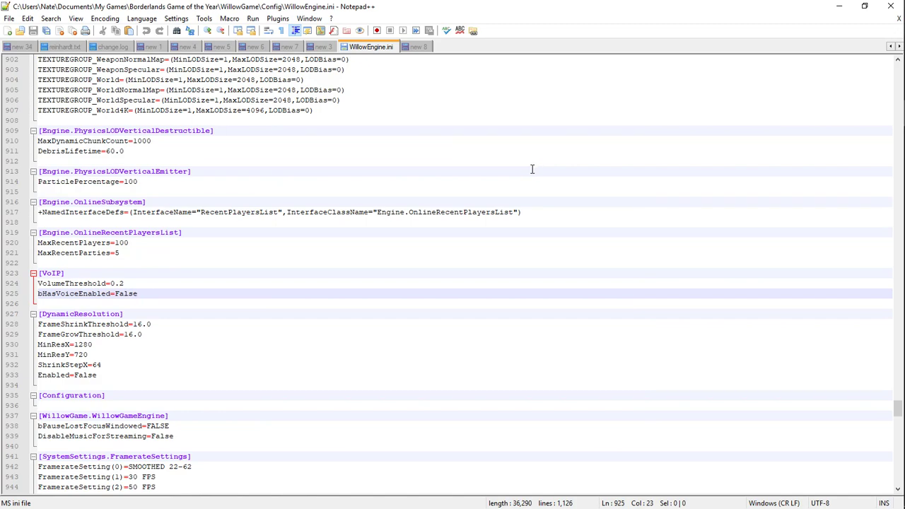
{"action": "mouse_move", "coordinate": [554, 173]}
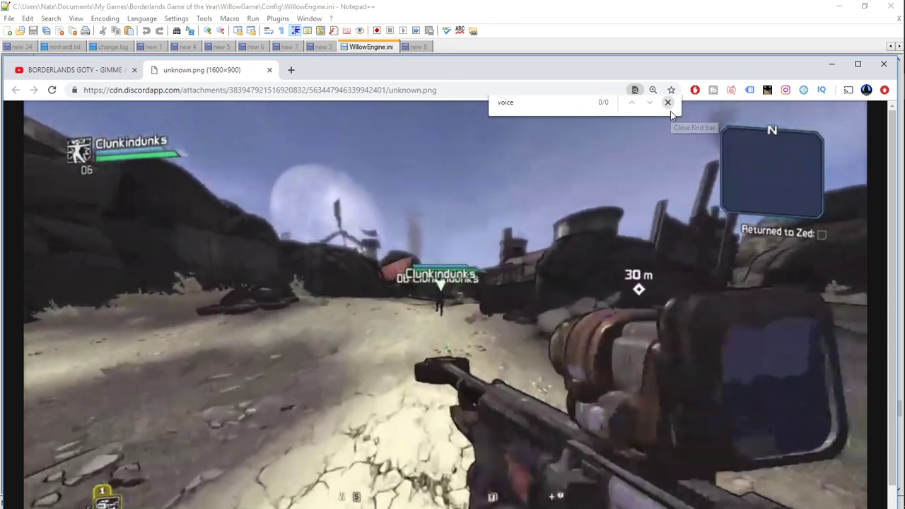
Dismiss Chrome's find-in-page bar for "voice" over the Borderlands screenshot.
{"action": "left_click", "coordinate": [666, 102]}
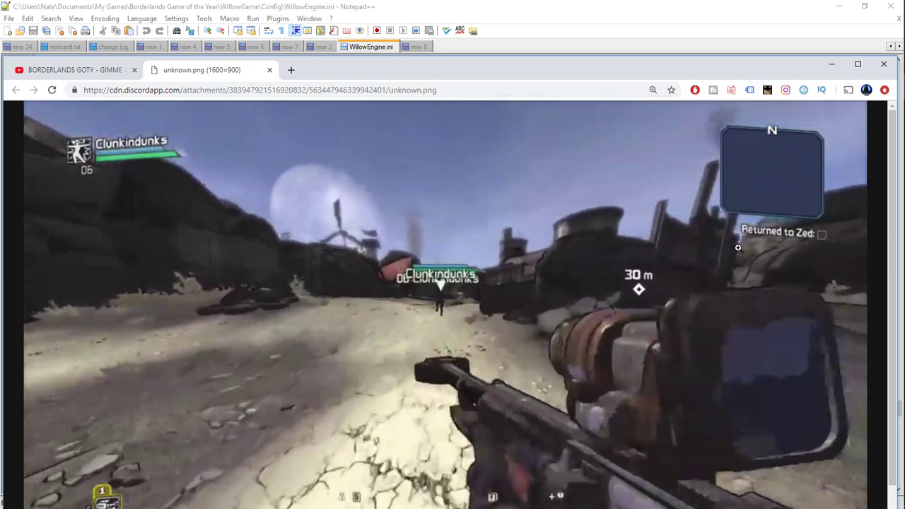
{"action": "mouse_move", "coordinate": [775, 181]}
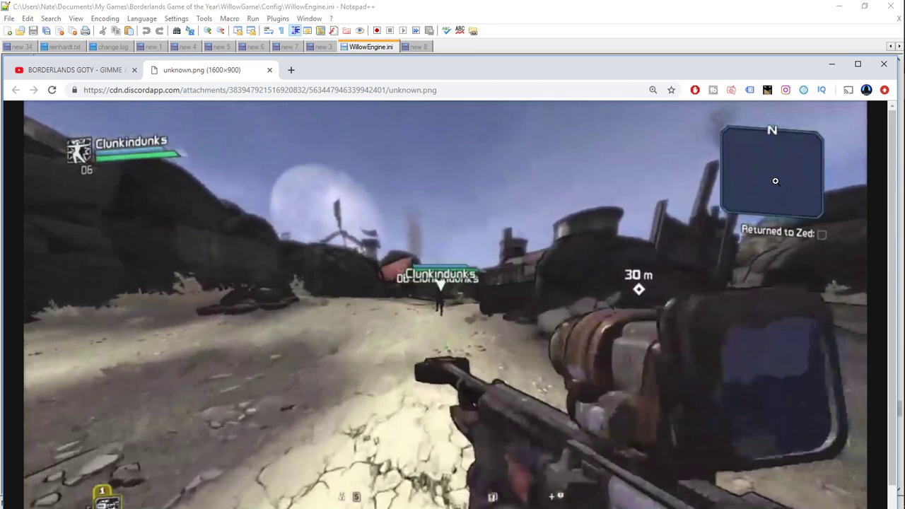
{"action": "mouse_move", "coordinate": [775, 200]}
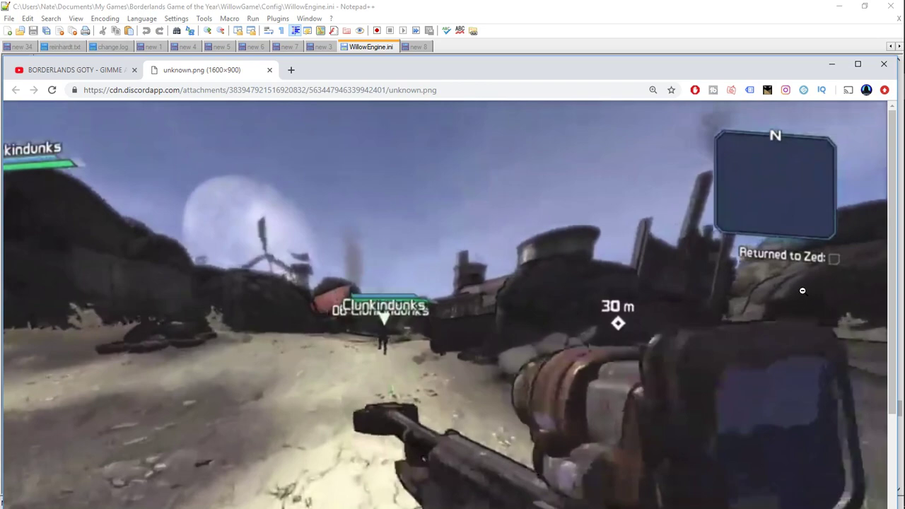
{"action": "mouse_move", "coordinate": [797, 291]}
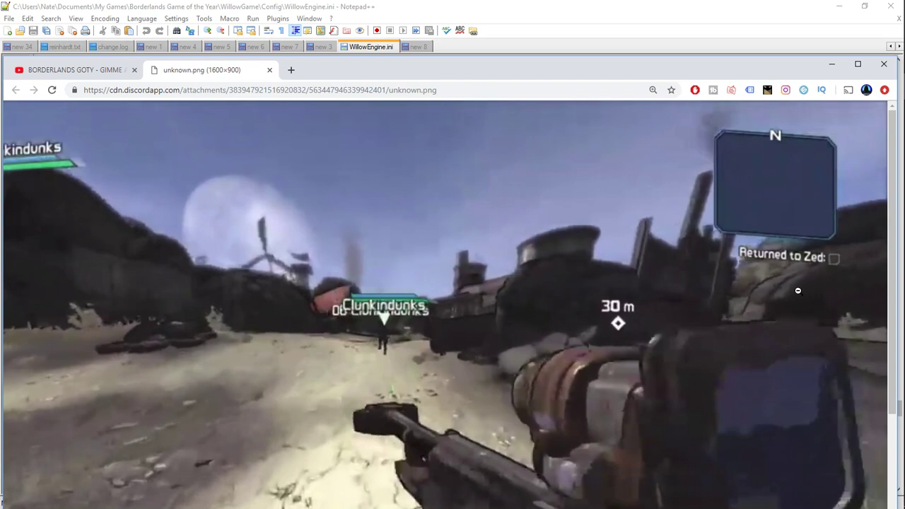
{"action": "mouse_move", "coordinate": [795, 282]}
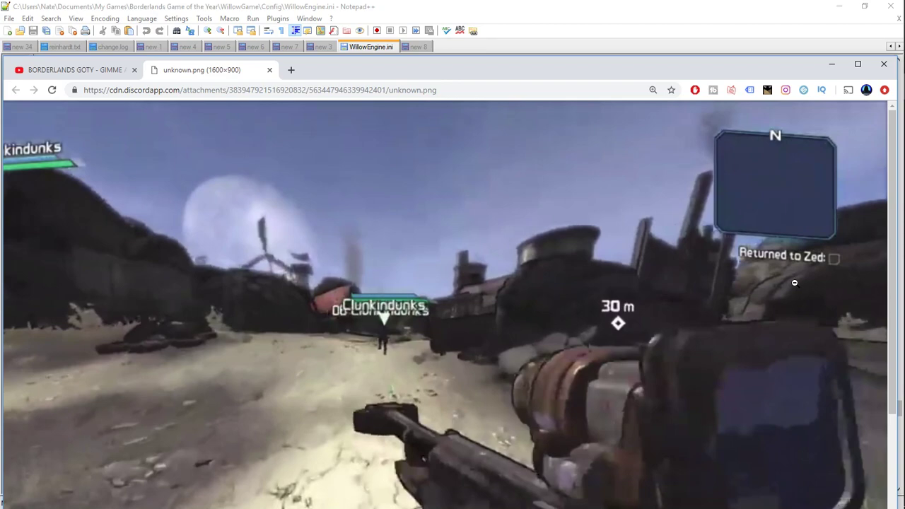
{"action": "mouse_move", "coordinate": [792, 280]}
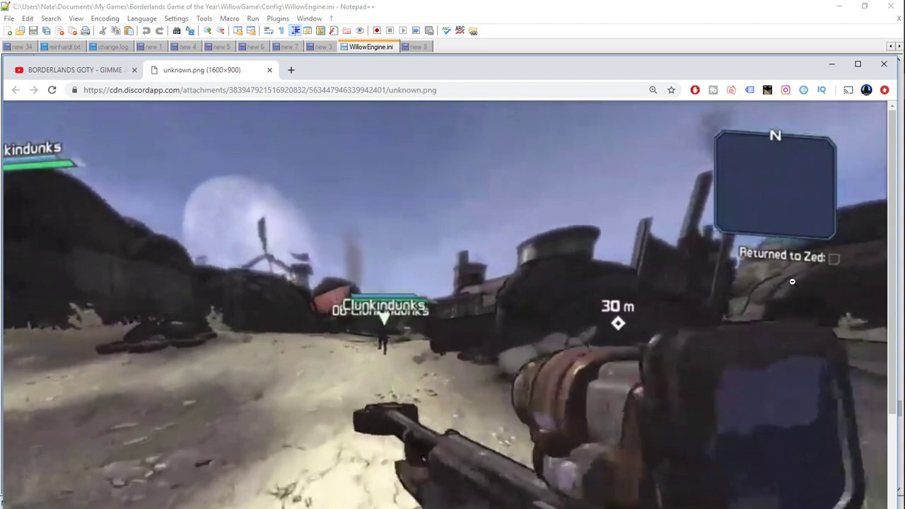
{"action": "mouse_move", "coordinate": [802, 275]}
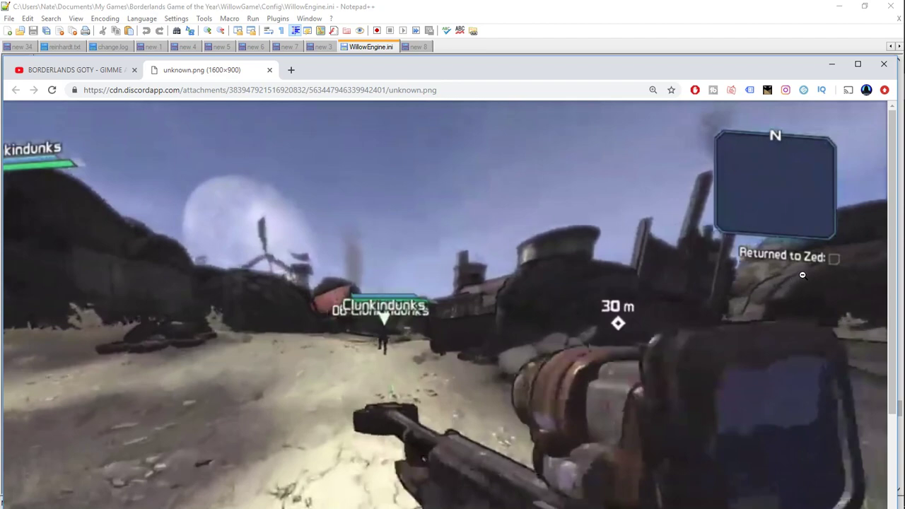
{"action": "mouse_move", "coordinate": [755, 257]}
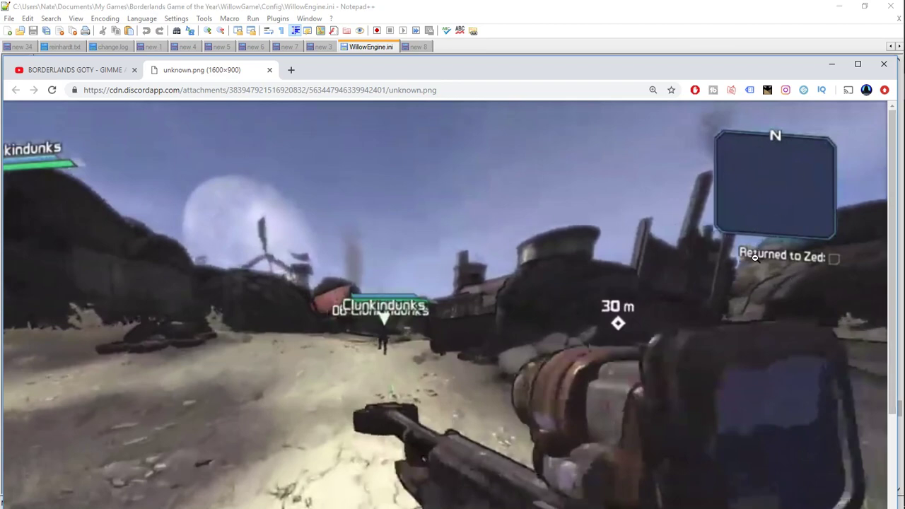
{"action": "mouse_move", "coordinate": [654, 278]}
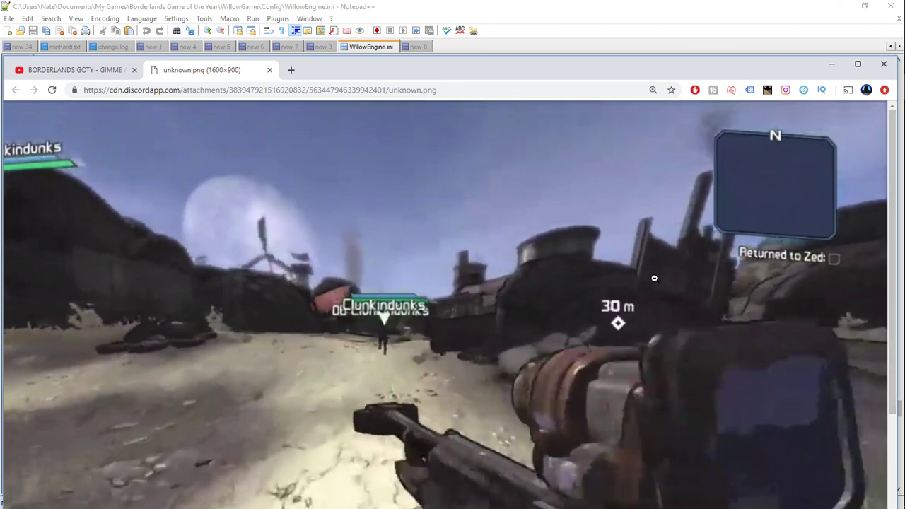
{"action": "mouse_move", "coordinate": [480, 192]}
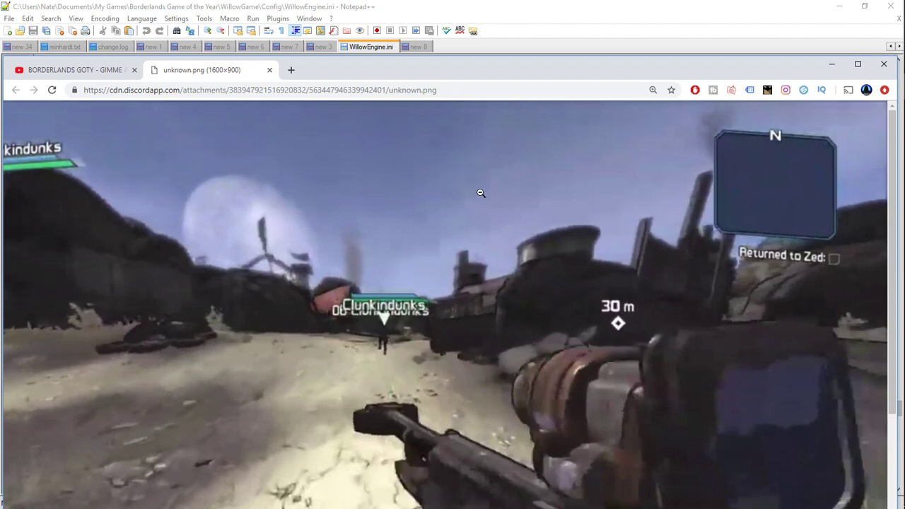
{"action": "mouse_move", "coordinate": [497, 190]}
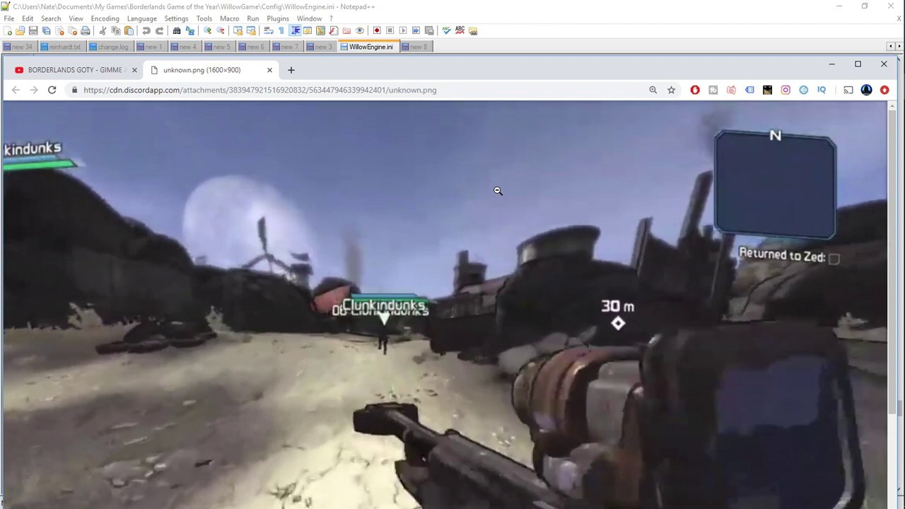
{"action": "mouse_move", "coordinate": [515, 238]}
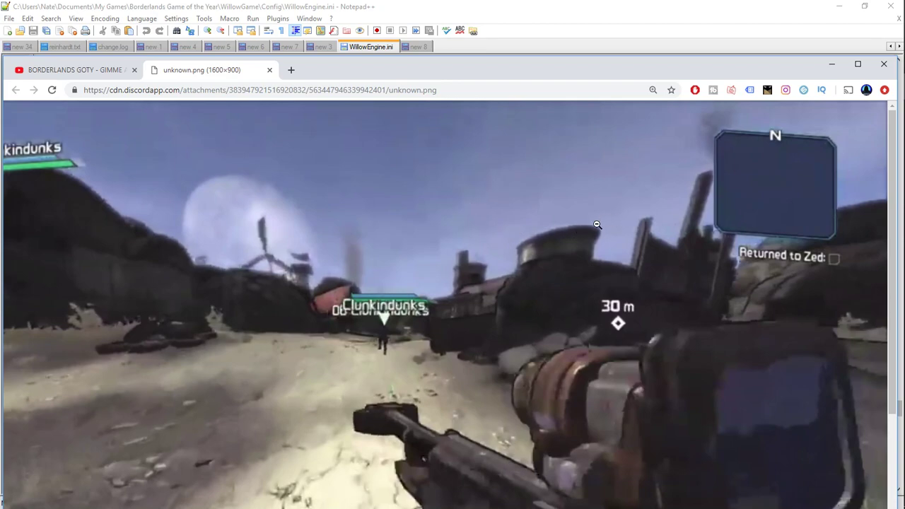
{"action": "mouse_move", "coordinate": [554, 236]}
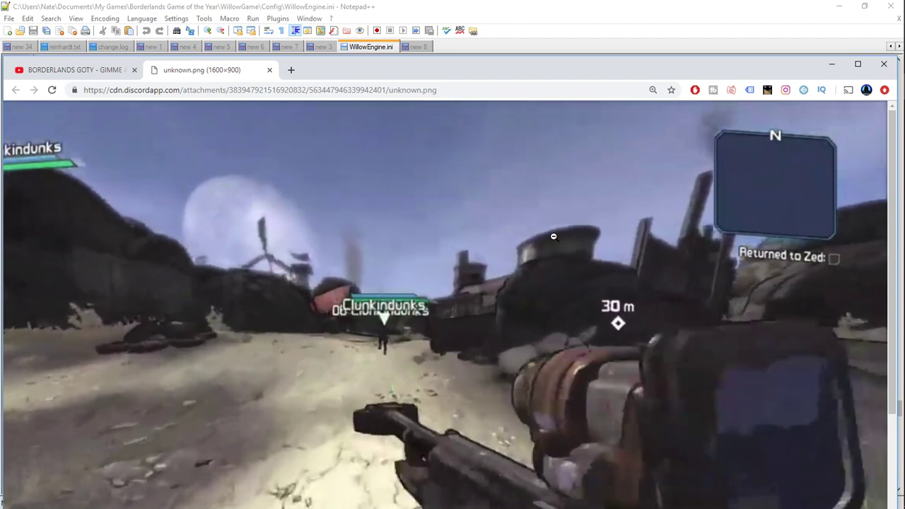
{"action": "mouse_move", "coordinate": [570, 232]}
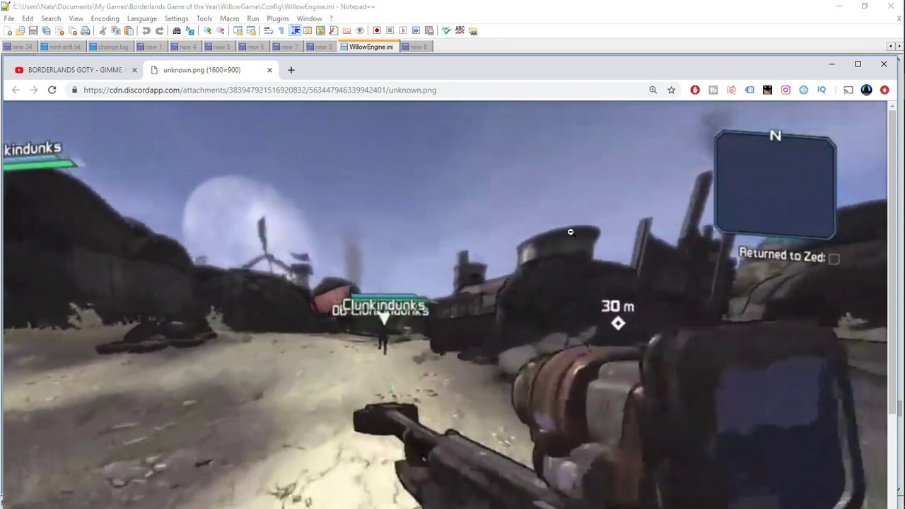
{"action": "mouse_move", "coordinate": [569, 234]}
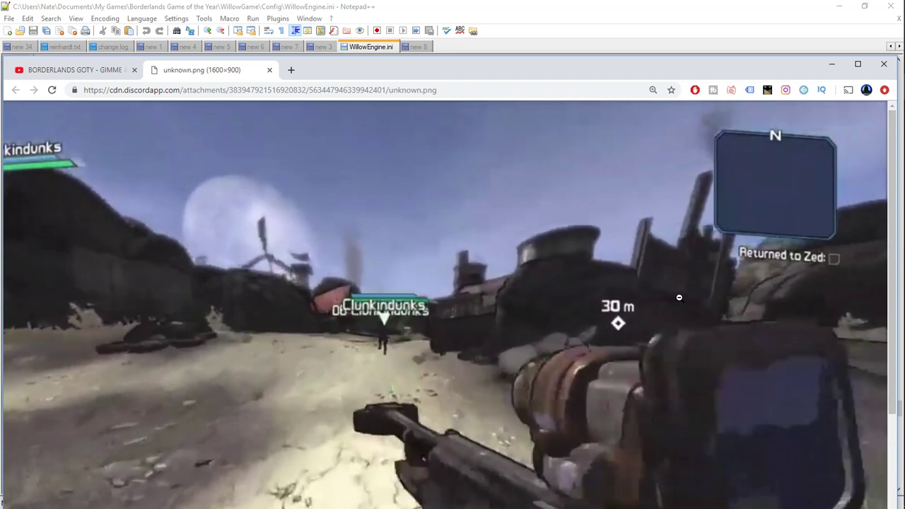
{"action": "mouse_move", "coordinate": [653, 297]}
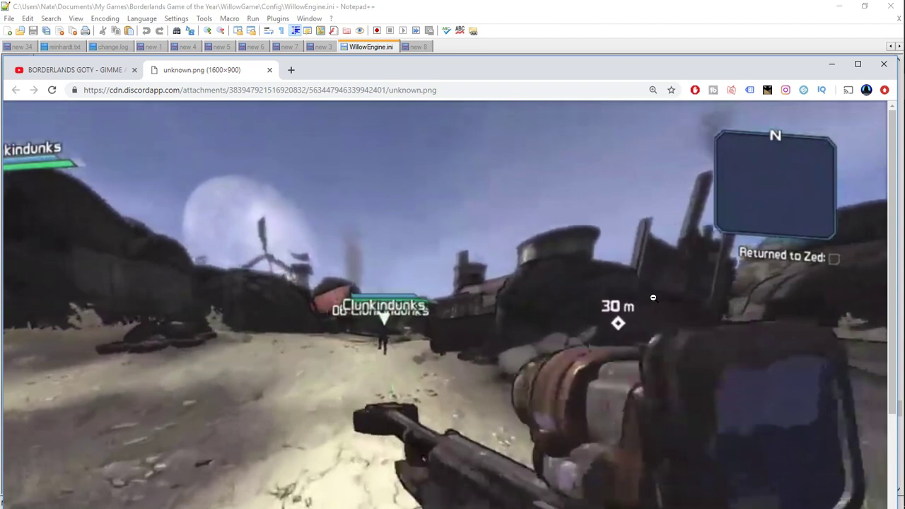
{"action": "mouse_move", "coordinate": [678, 283]}
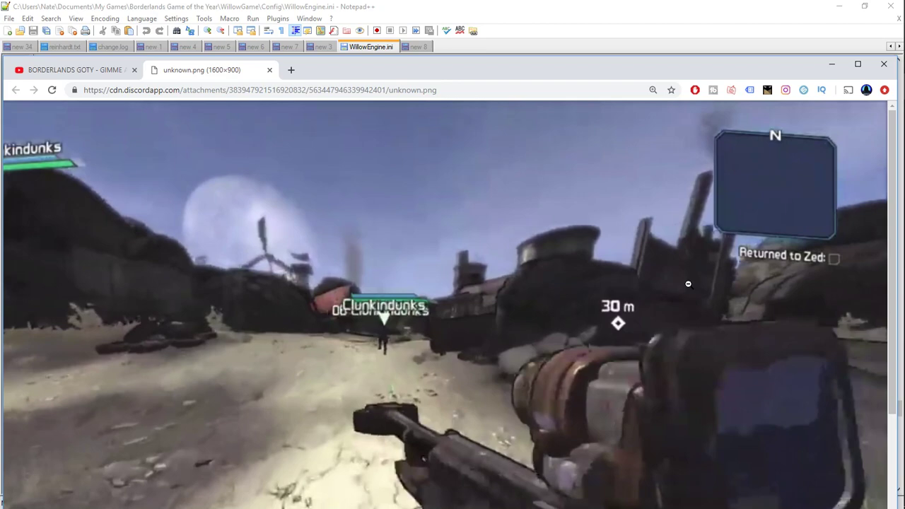
{"action": "mouse_move", "coordinate": [684, 287]}
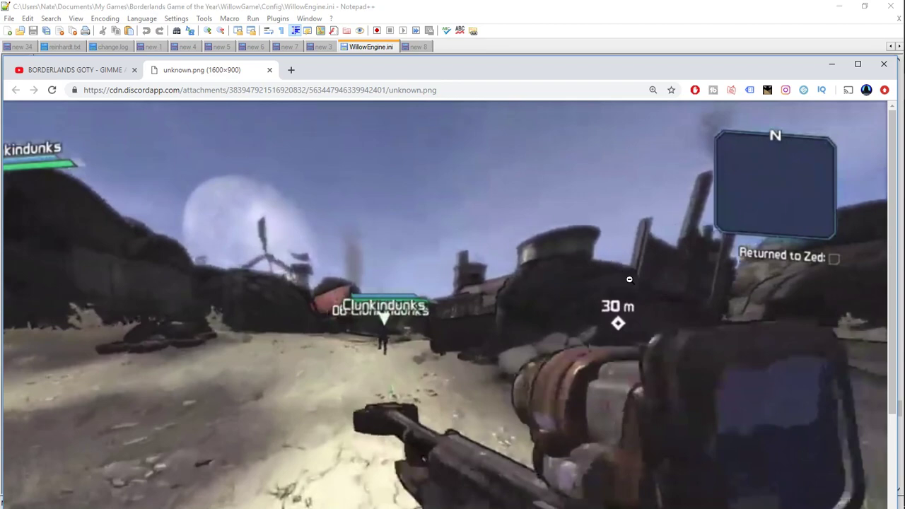
{"action": "mouse_move", "coordinate": [707, 264]}
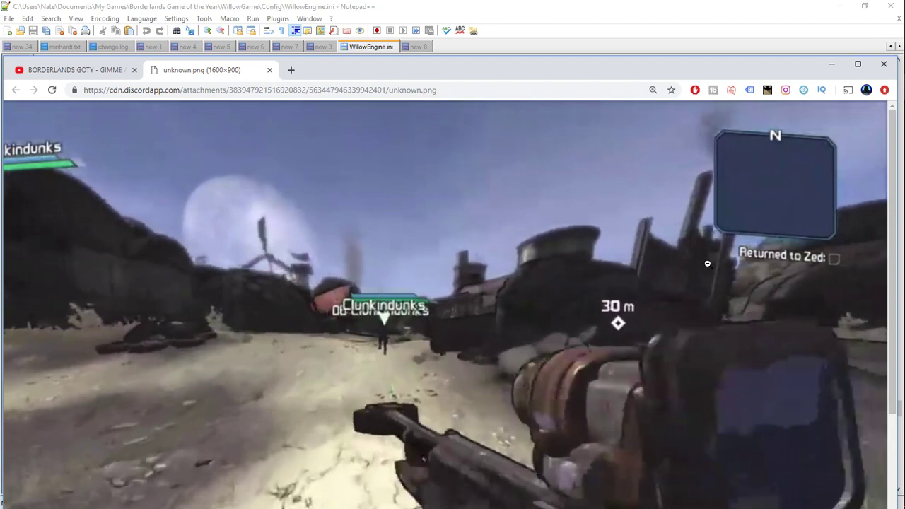
{"action": "mouse_move", "coordinate": [824, 266]}
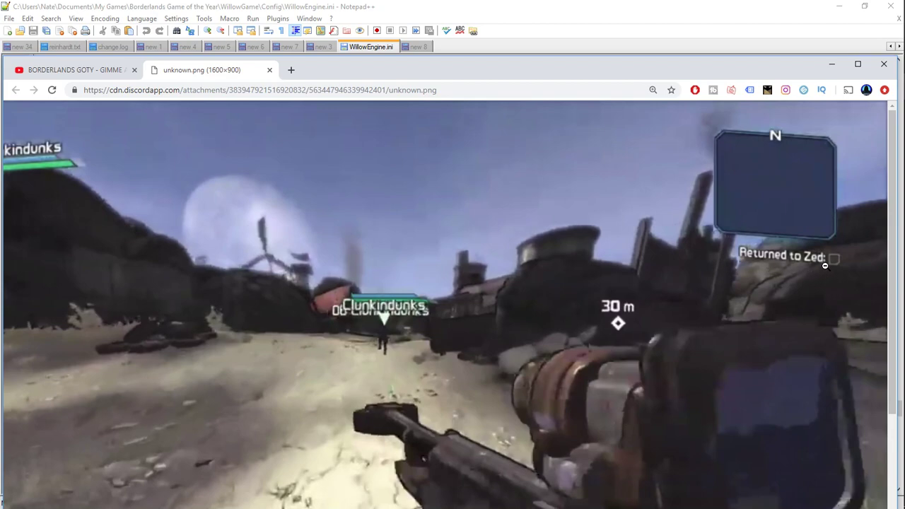